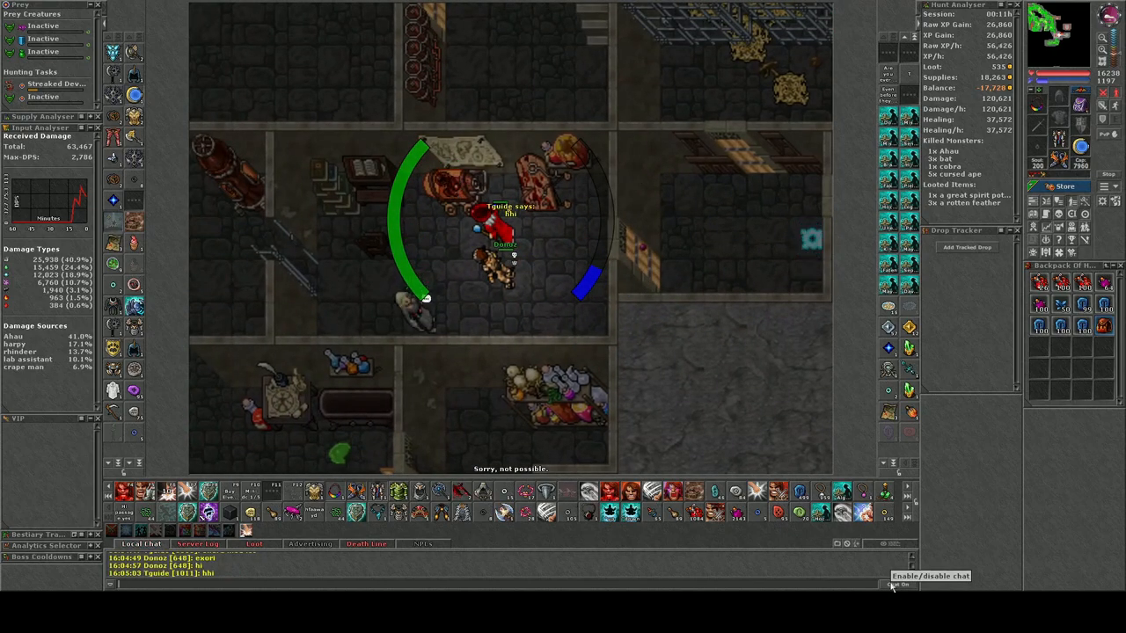
type("mis")
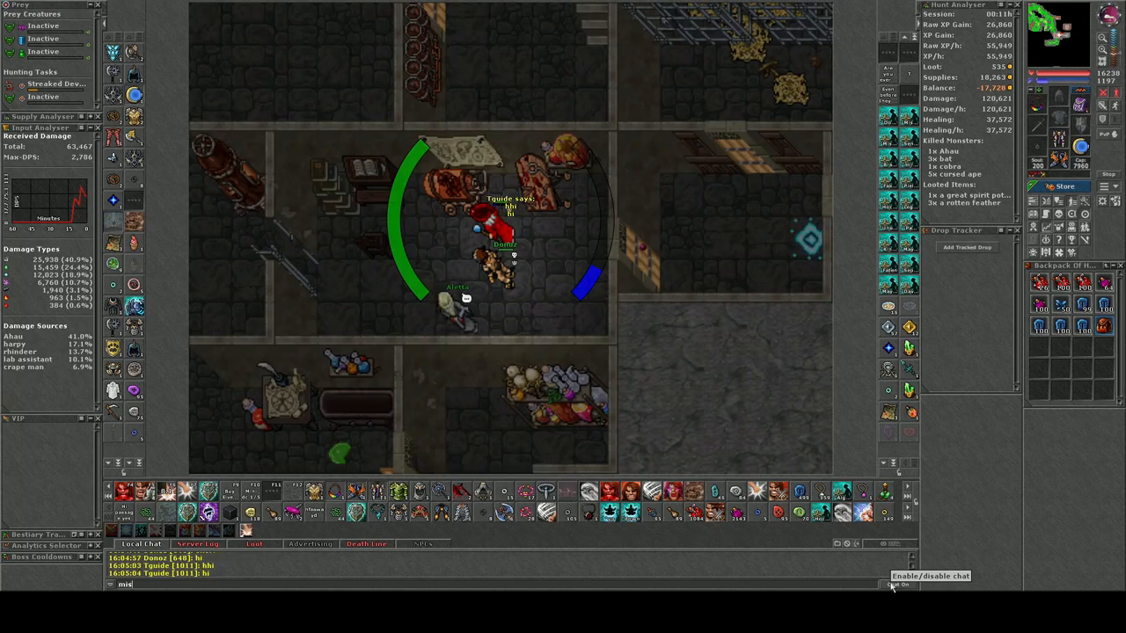